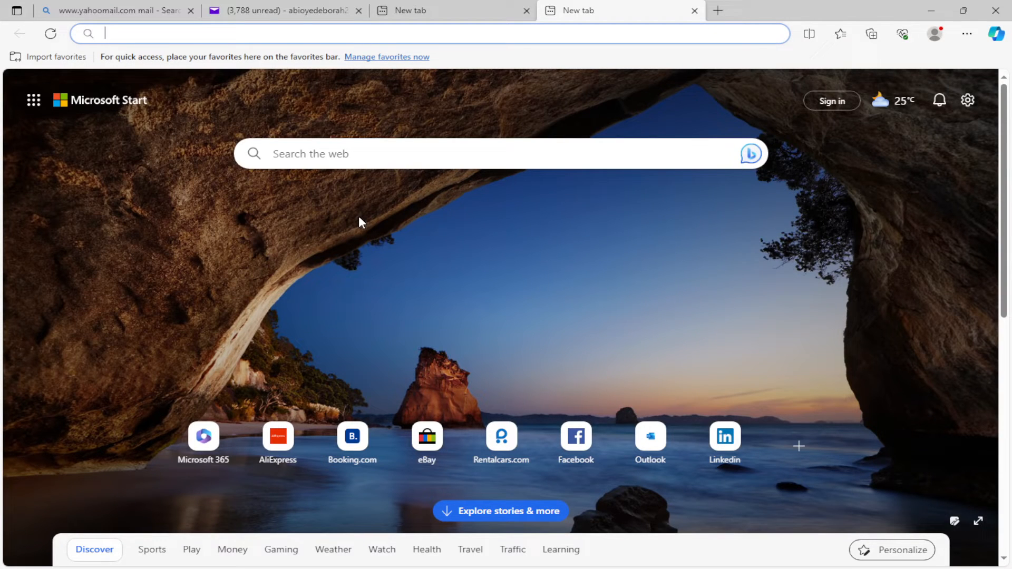
pyautogui.moveTo(428, 444)
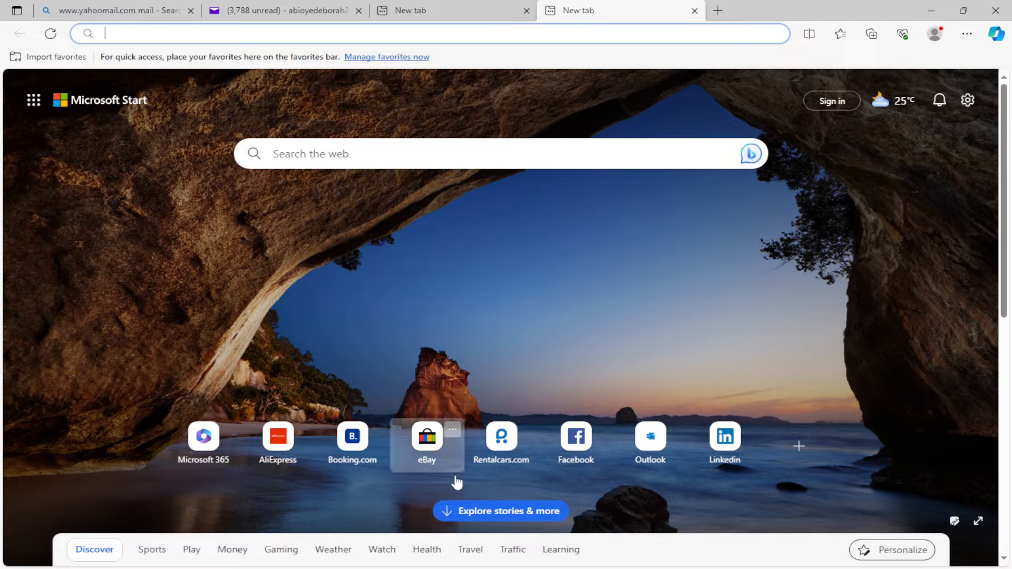
pyautogui.moveTo(488, 364)
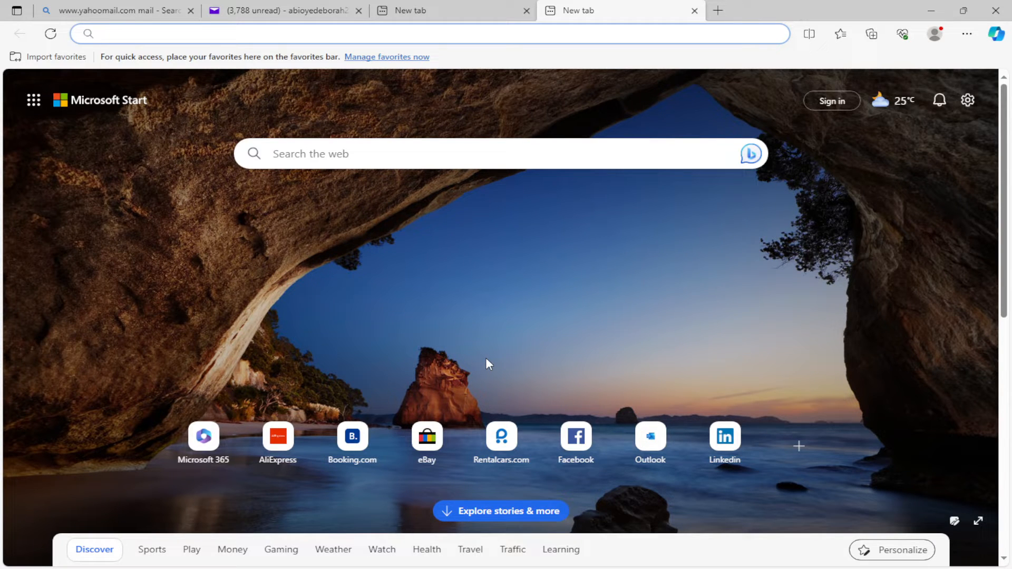
pyautogui.moveTo(508, 347)
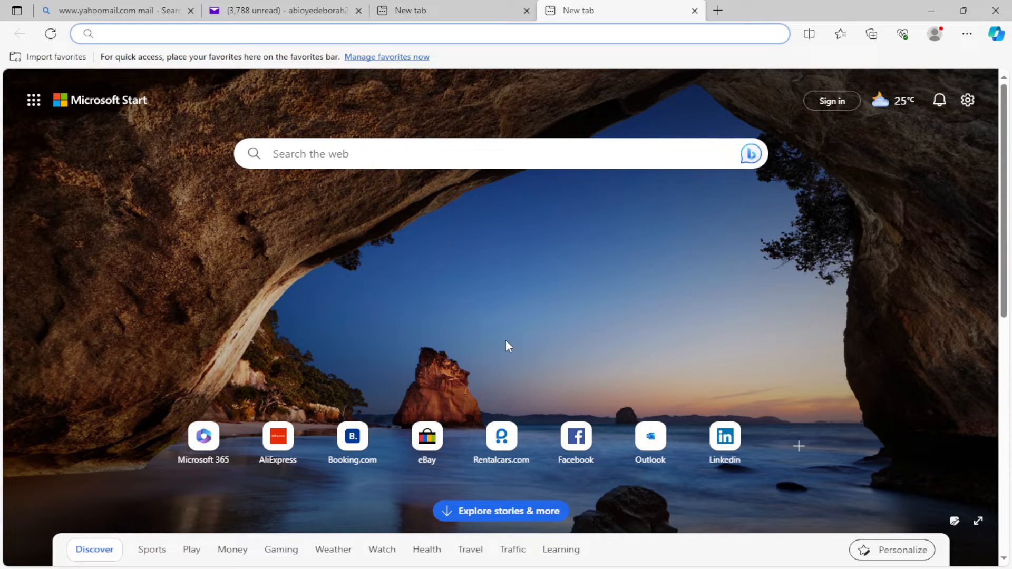
pyautogui.moveTo(524, 342)
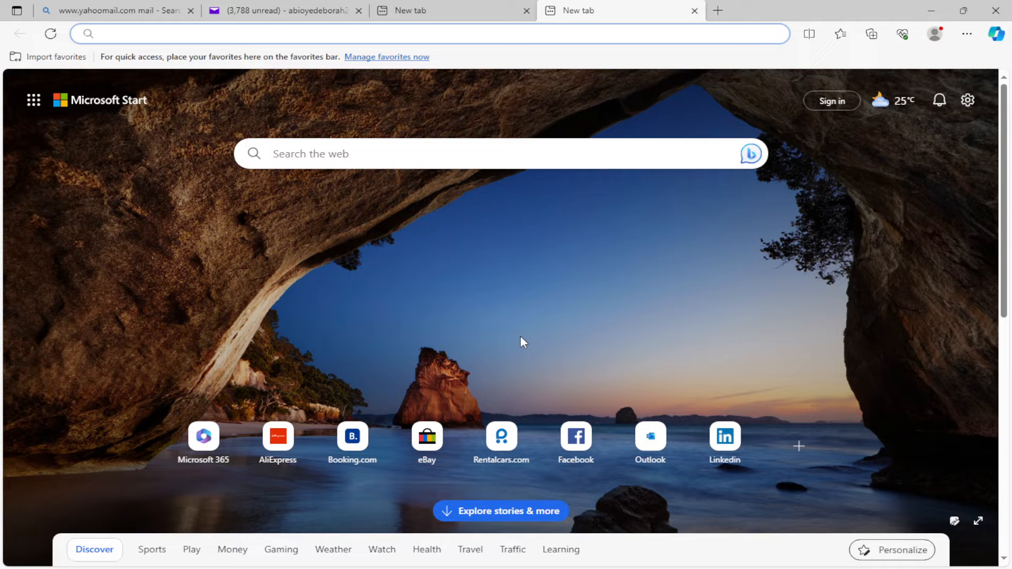
# - Go from Edge's Settings menu to the Privacy, search, and services page
pyautogui.click(420, 34)
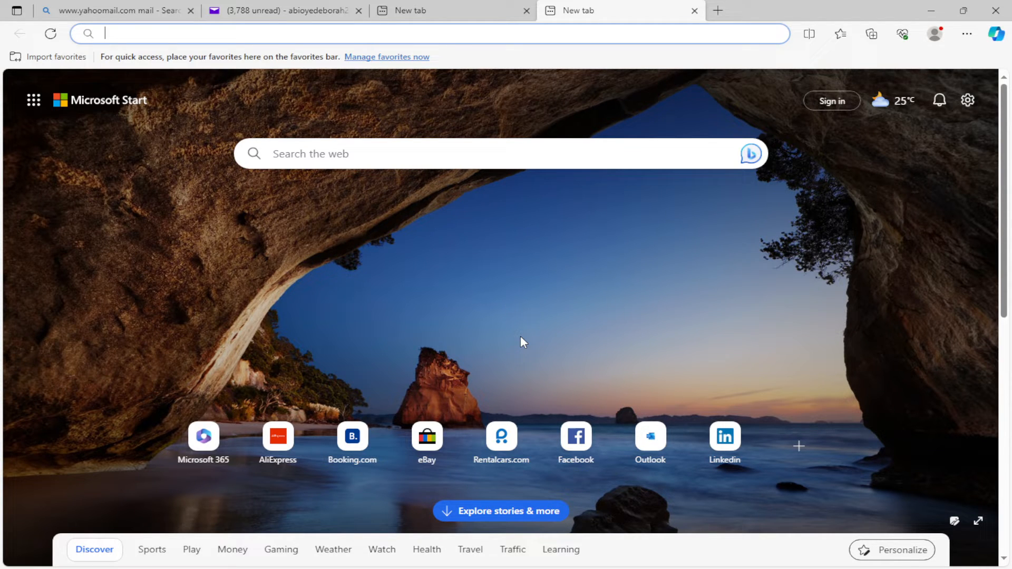
pyautogui.moveTo(462, 275)
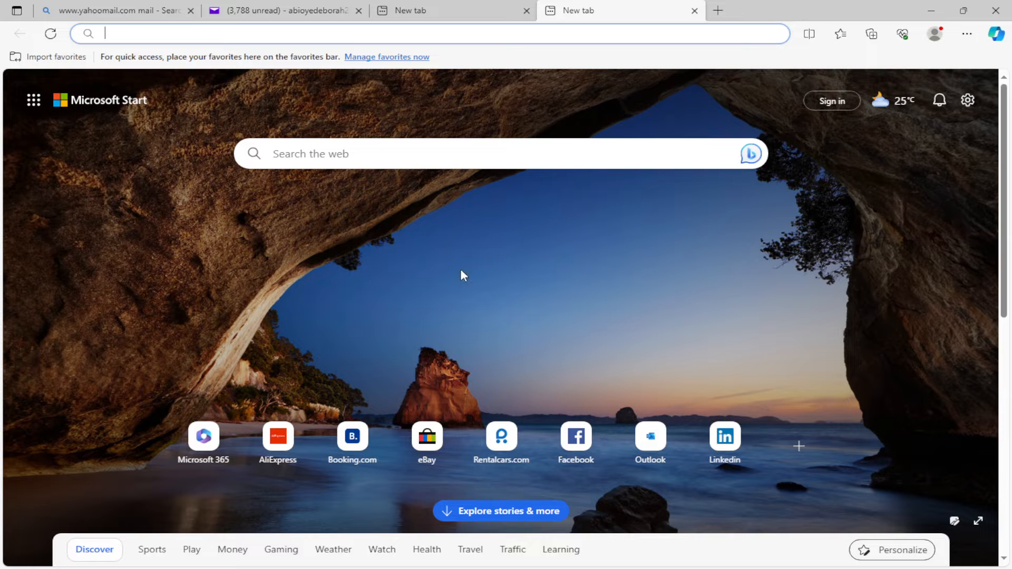
pyautogui.moveTo(683, 205)
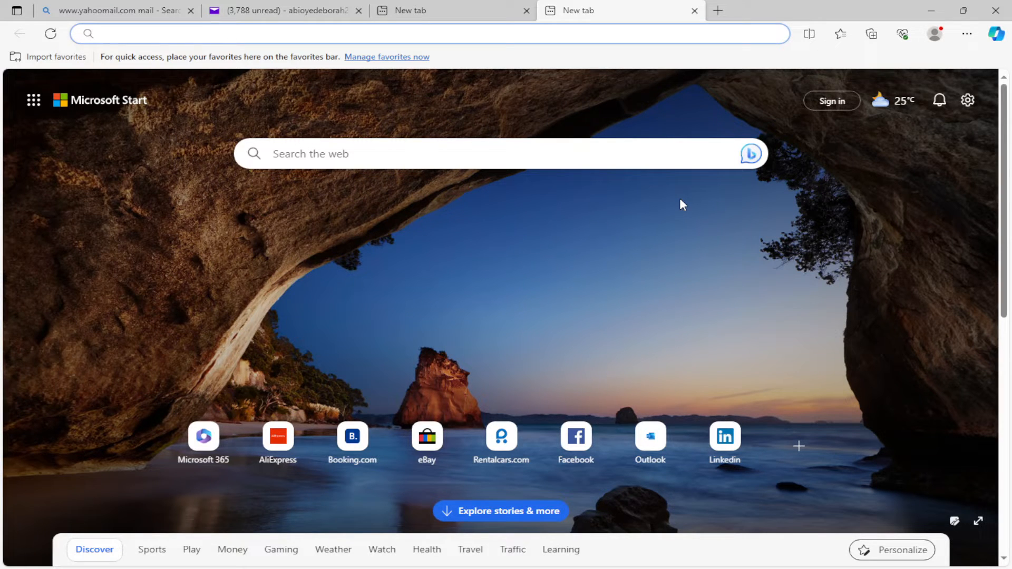
pyautogui.moveTo(966, 34)
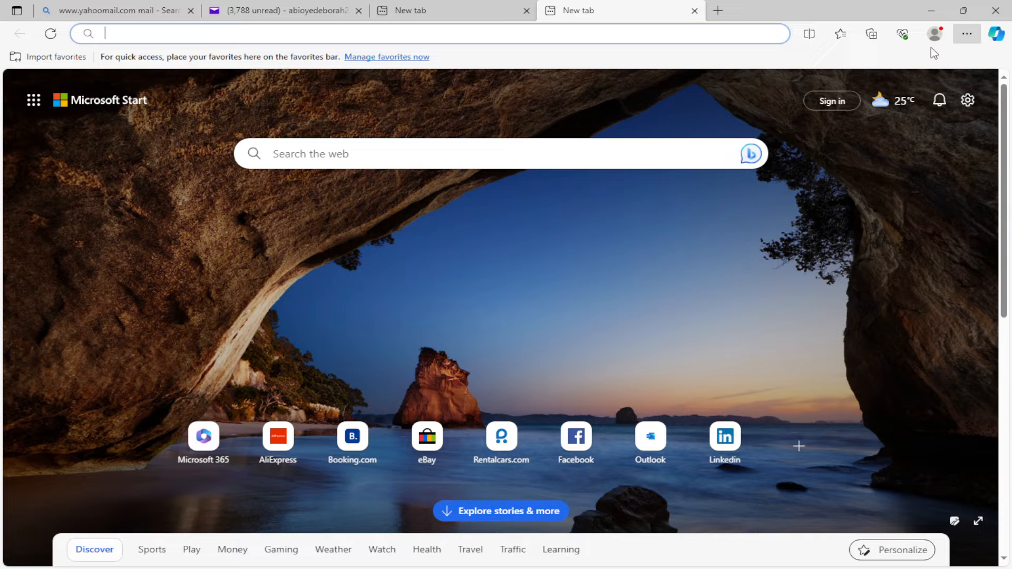
pyautogui.moveTo(888, 457)
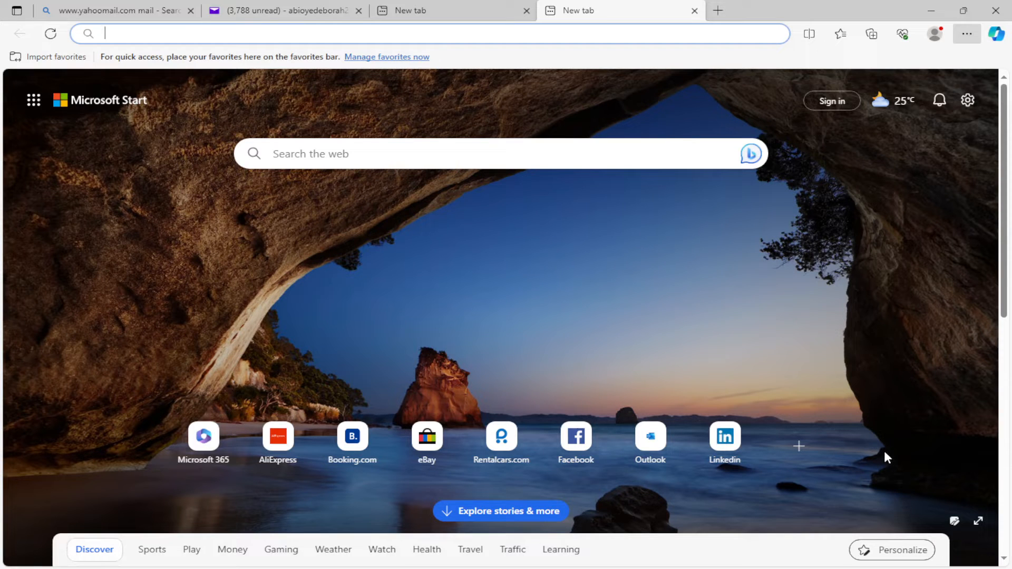
pyautogui.moveTo(895, 421)
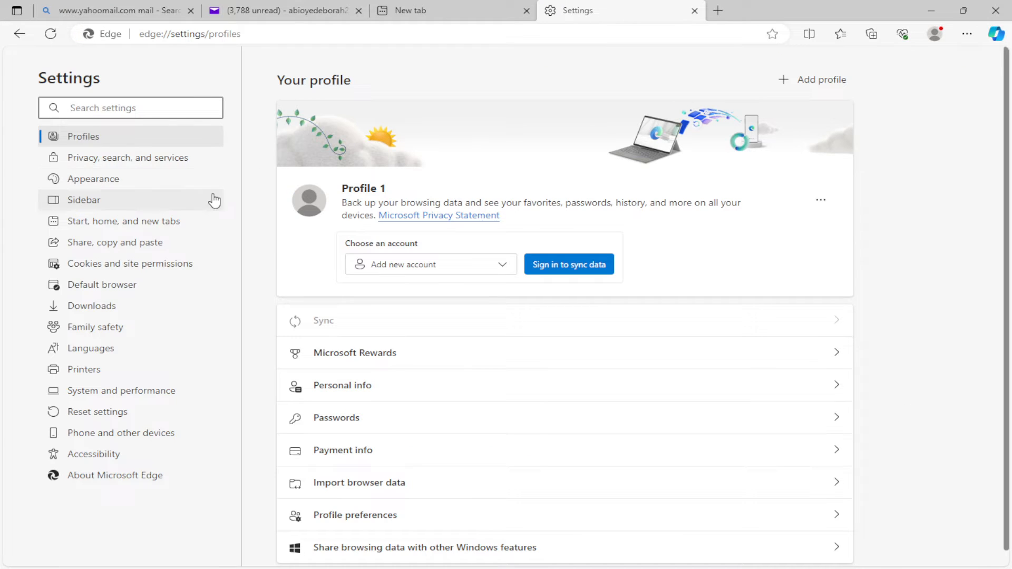
pyautogui.moveTo(223, 166)
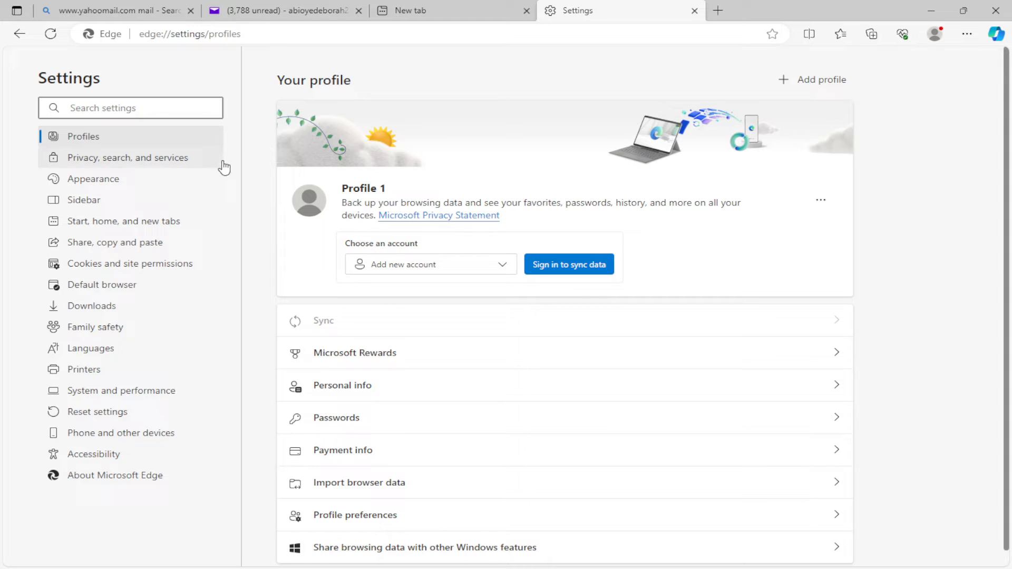
pyautogui.moveTo(133, 166)
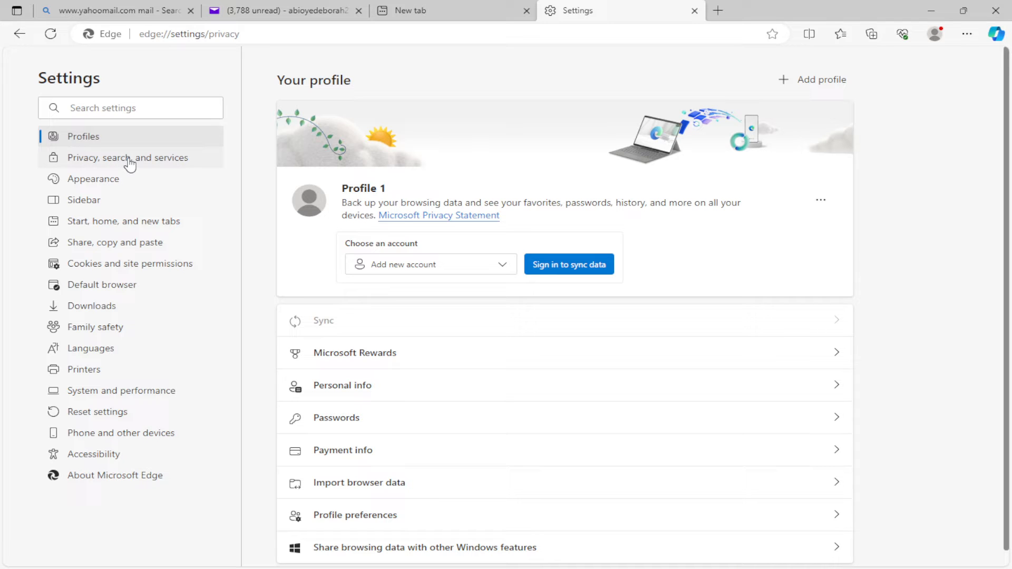
pyautogui.click(129, 157)
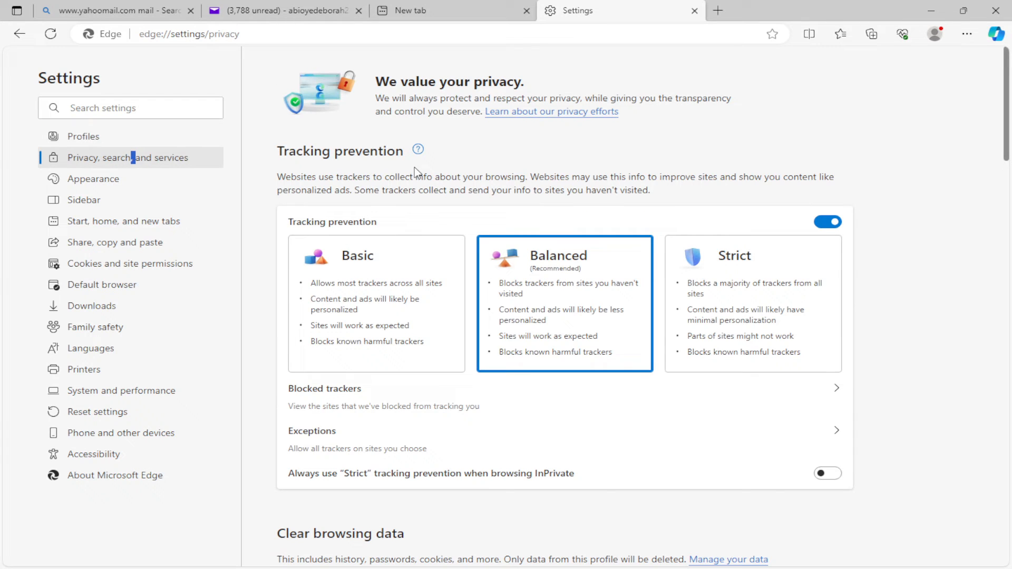
# - Scroll the privacy page down to the Services section toward Address bar and search
pyautogui.scroll(-3)
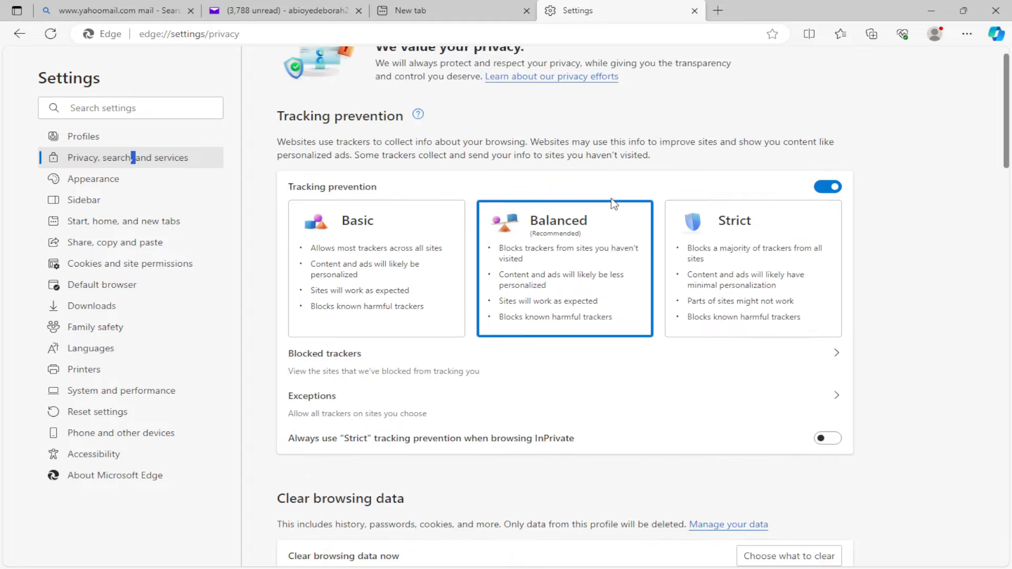
pyautogui.scroll(-3)
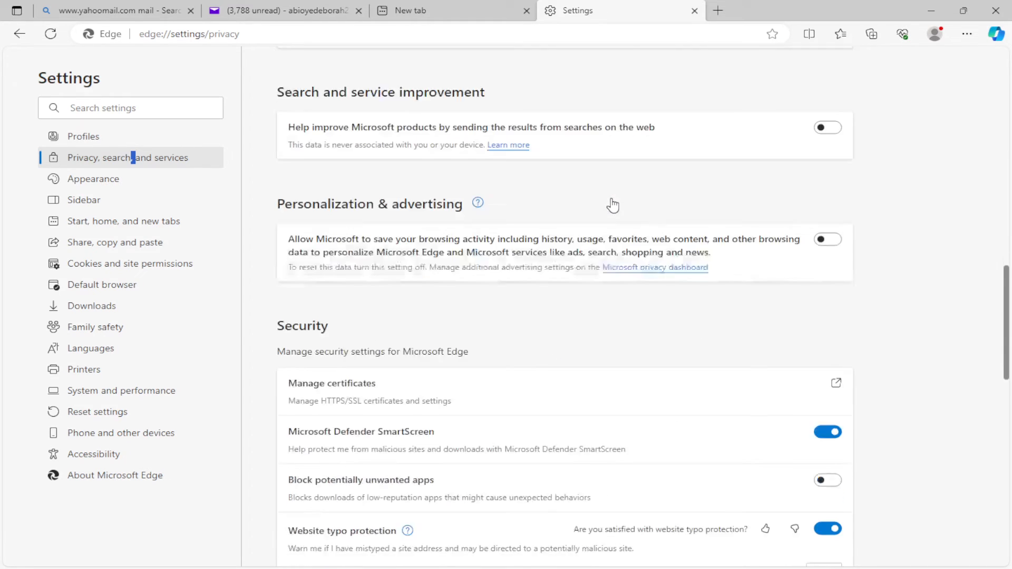
pyautogui.scroll(-3)
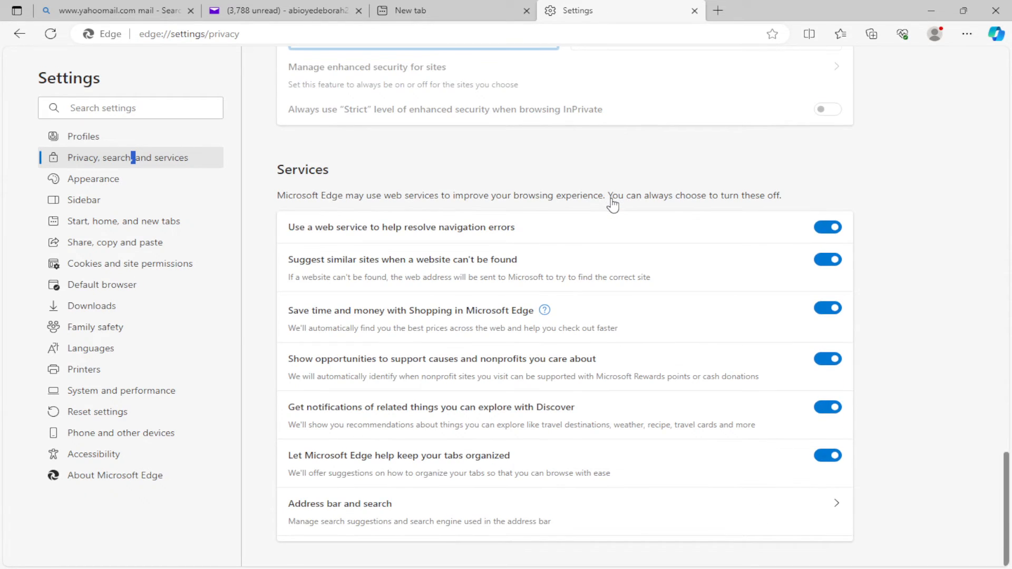
pyautogui.moveTo(548, 520)
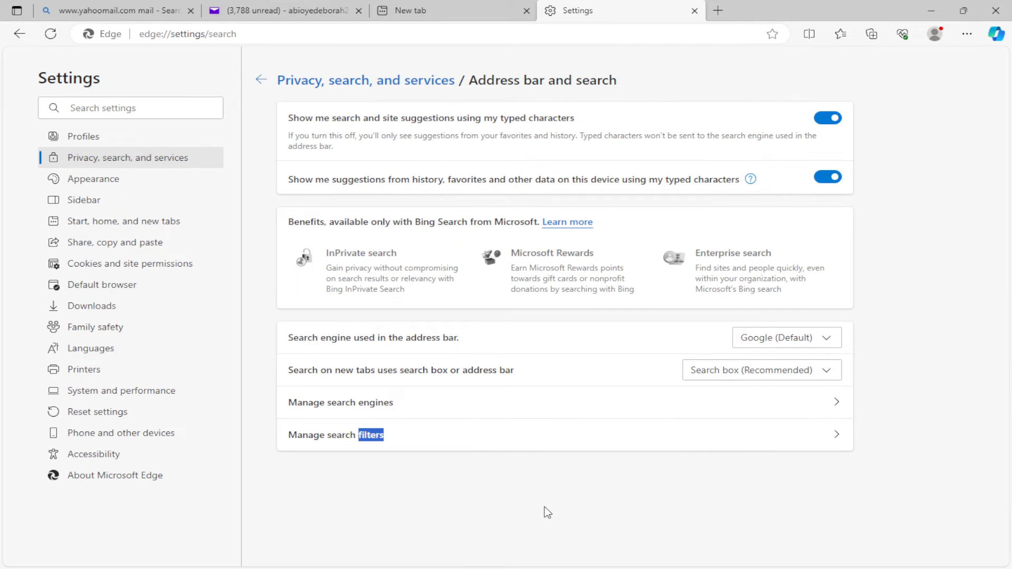
pyautogui.moveTo(565, 427)
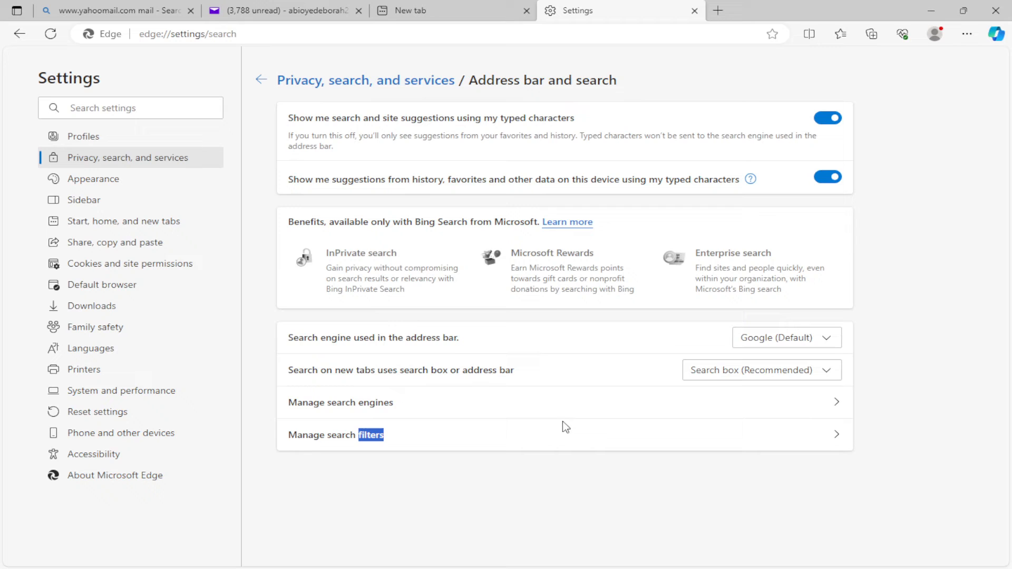
pyautogui.moveTo(298, 408)
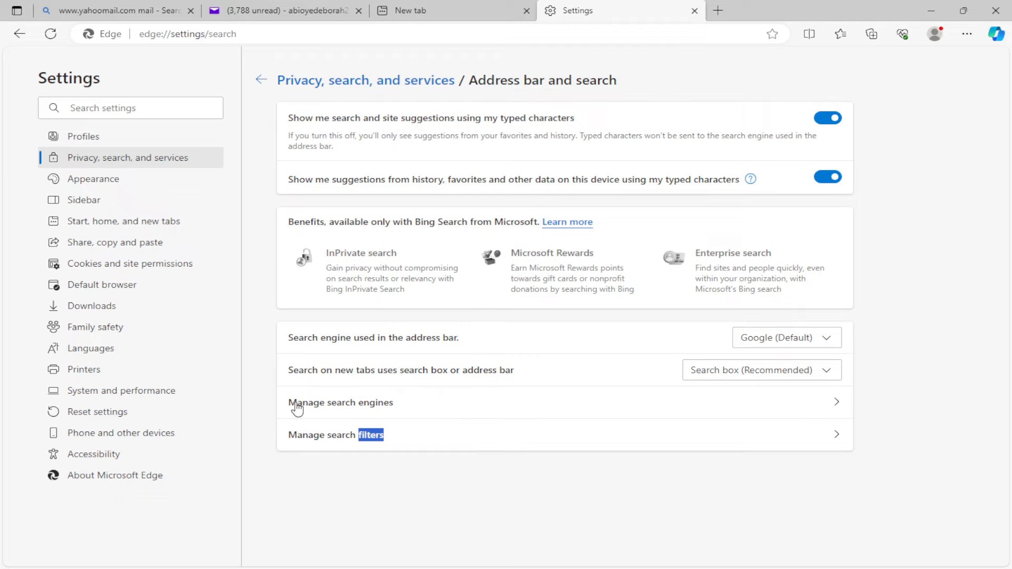
pyautogui.moveTo(397, 412)
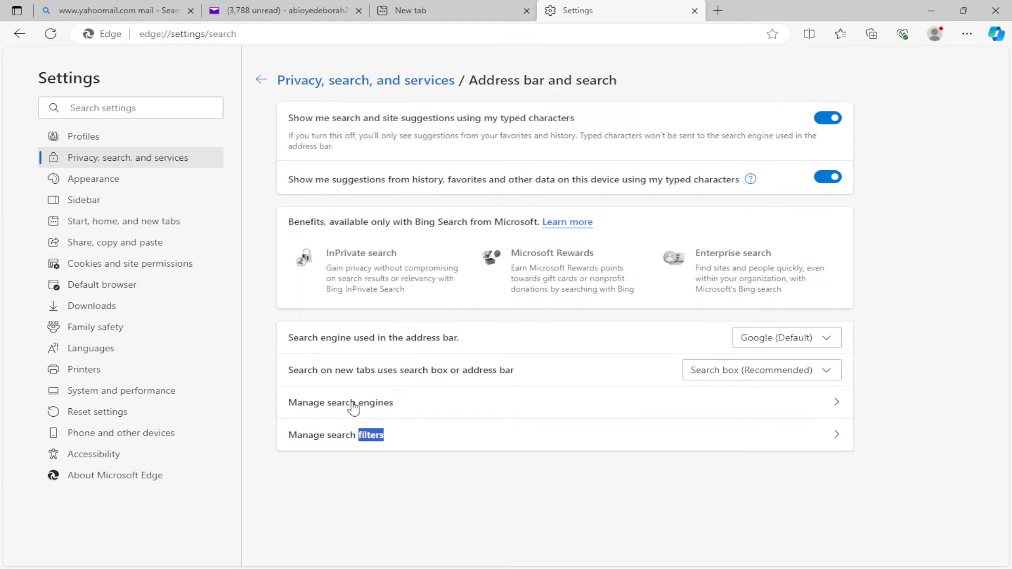
# - Show the Manage search engines list with Bing, Yahoo!, Google and DuckDuckGo
pyautogui.click(340, 402)
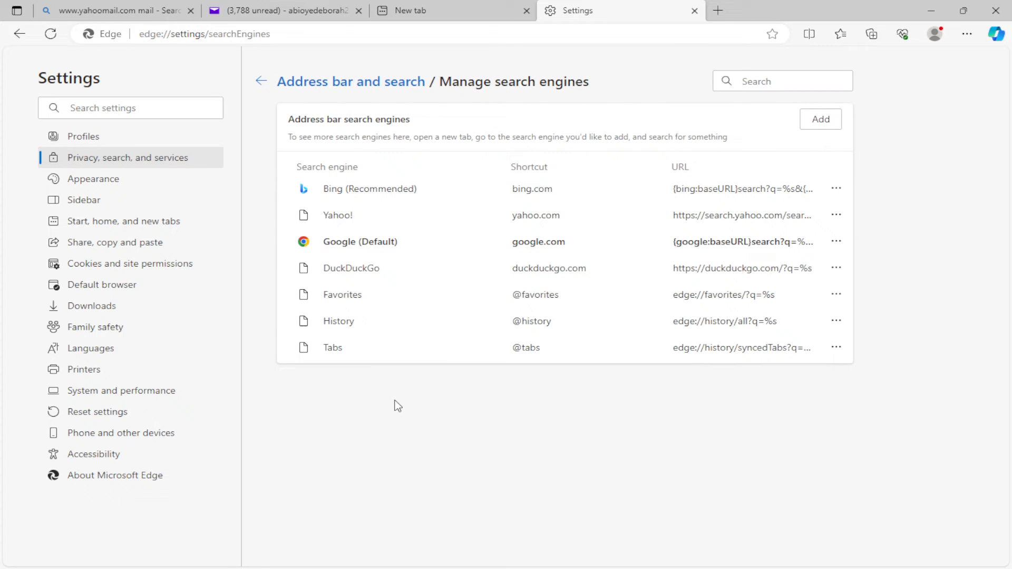
pyautogui.moveTo(421, 402)
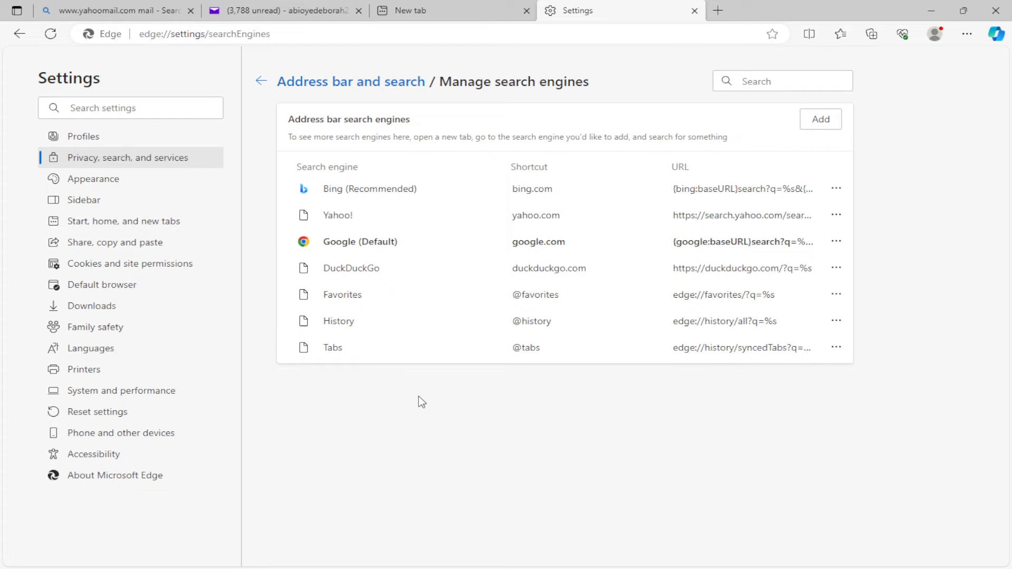
pyautogui.moveTo(666, 189)
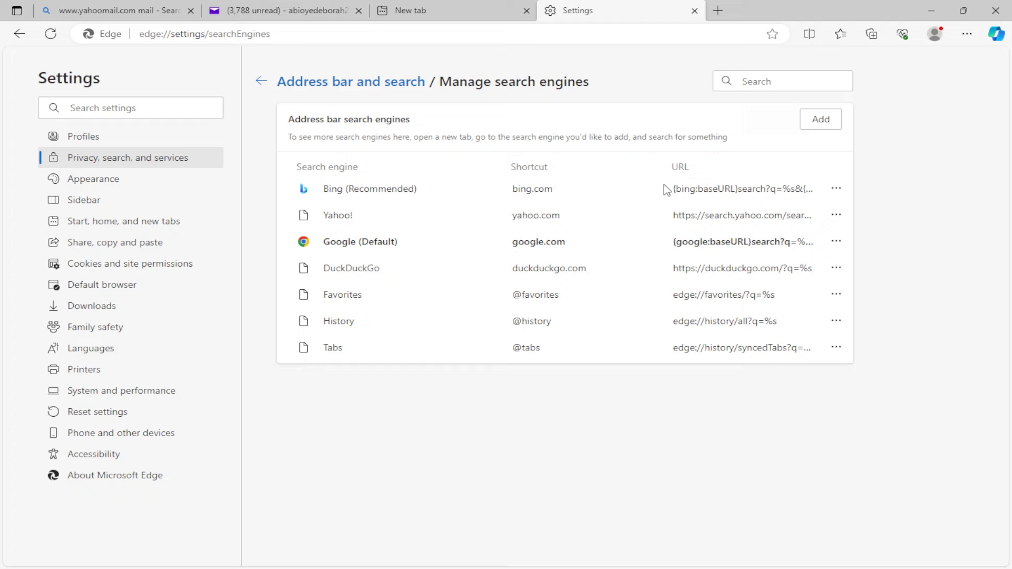
pyautogui.moveTo(734, 206)
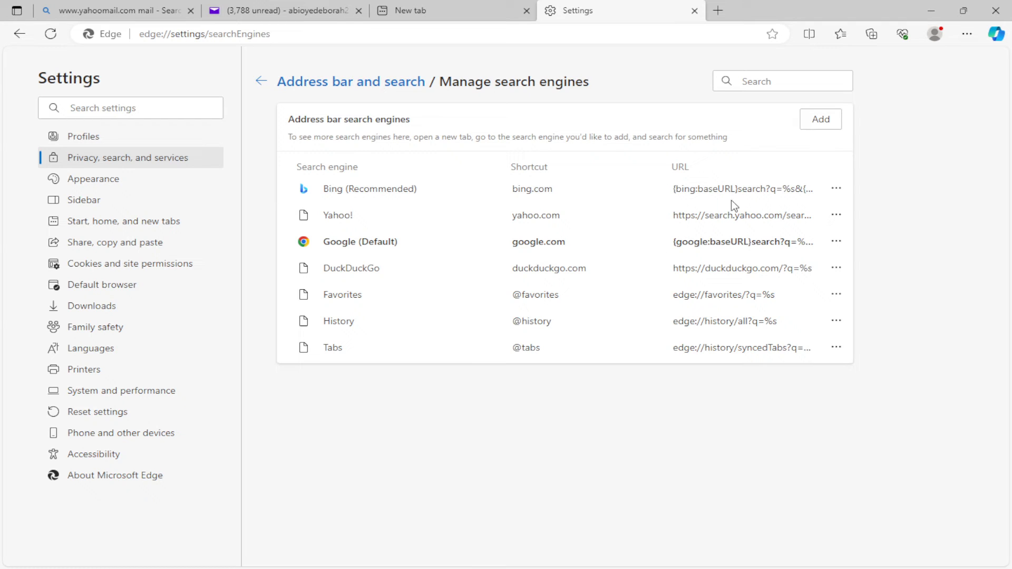
pyautogui.moveTo(503, 212)
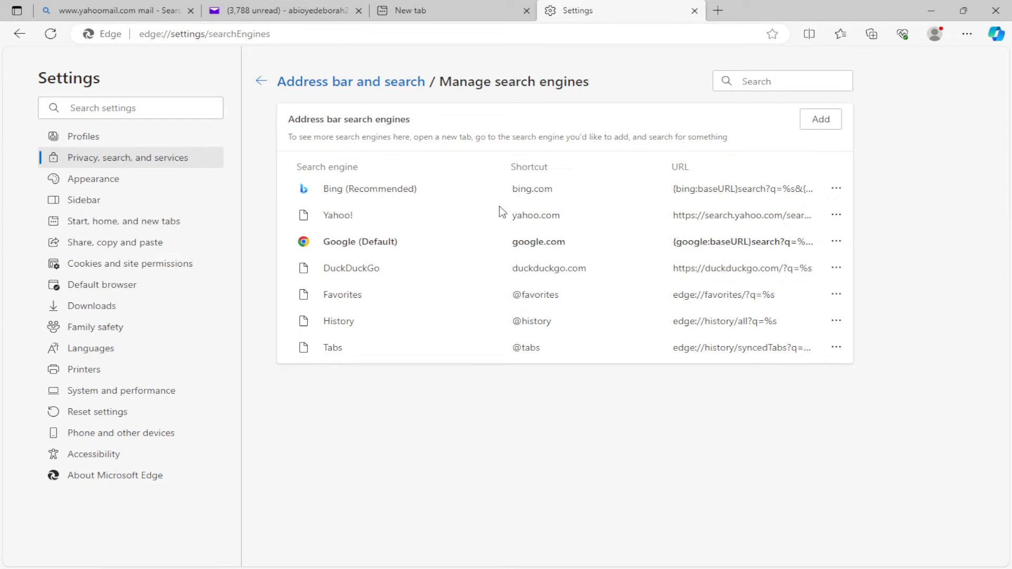
pyautogui.moveTo(643, 228)
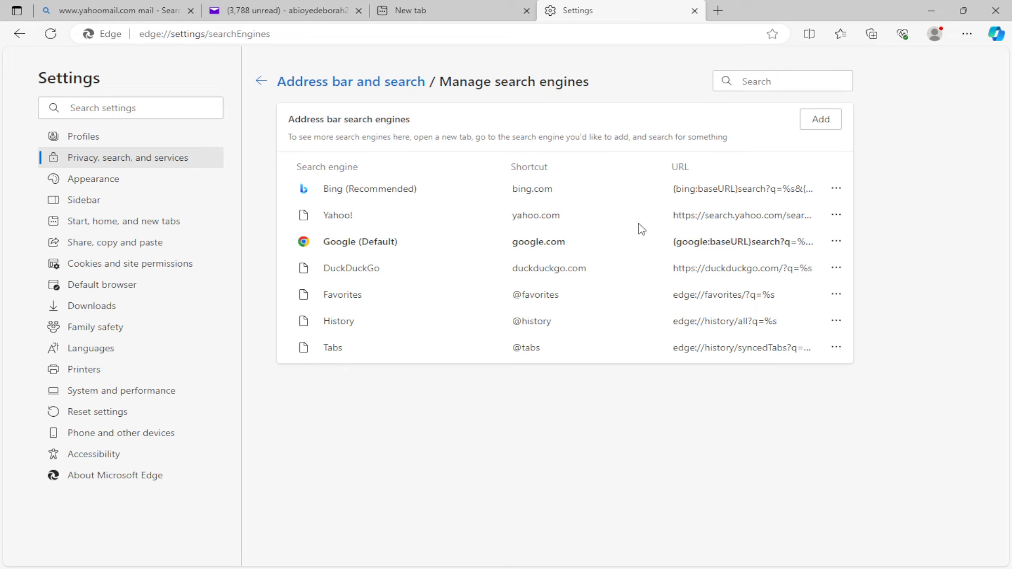
pyautogui.moveTo(836, 215)
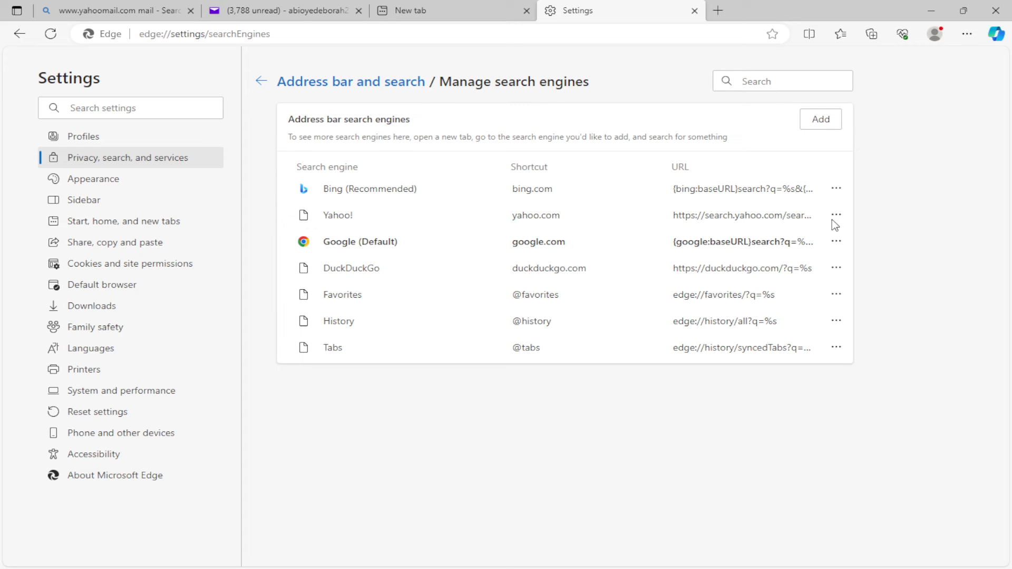
pyautogui.moveTo(927, 253)
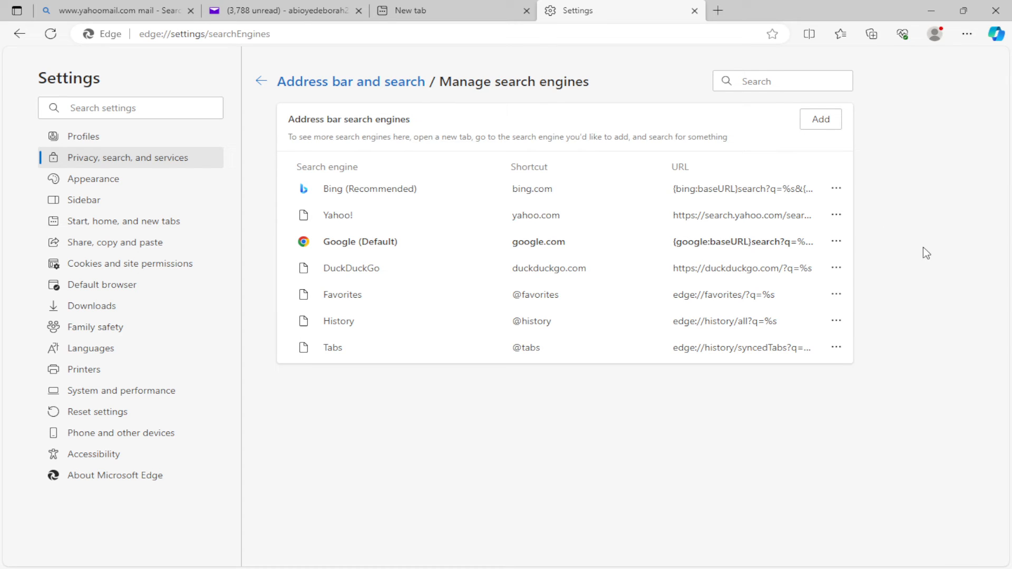
pyautogui.moveTo(910, 267)
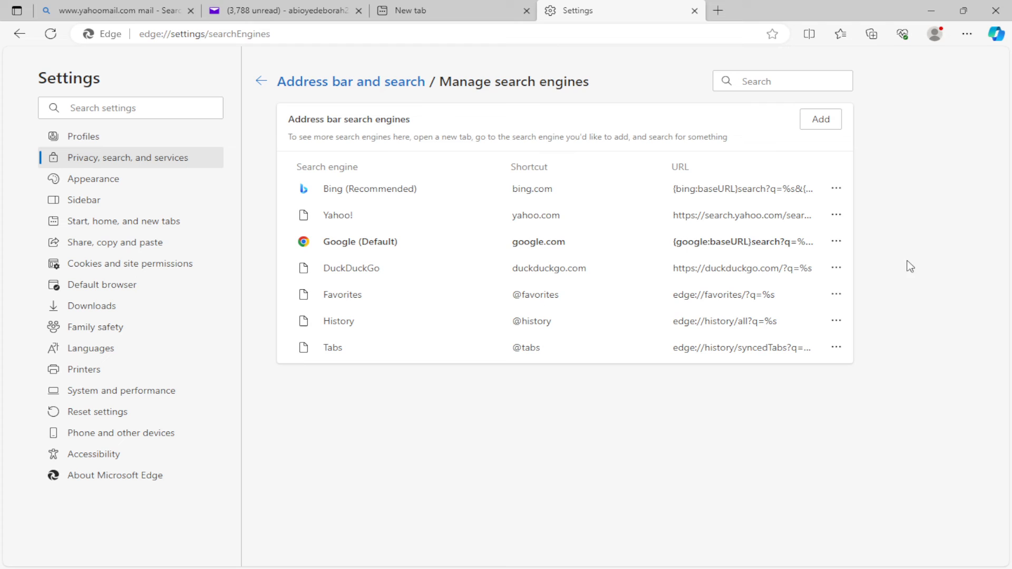
pyautogui.moveTo(877, 264)
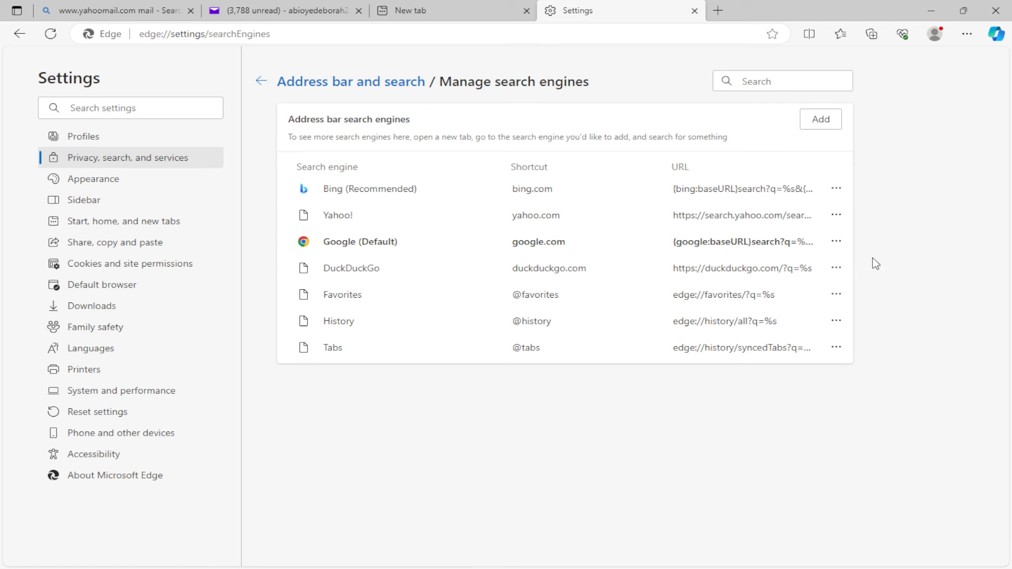
pyautogui.moveTo(884, 266)
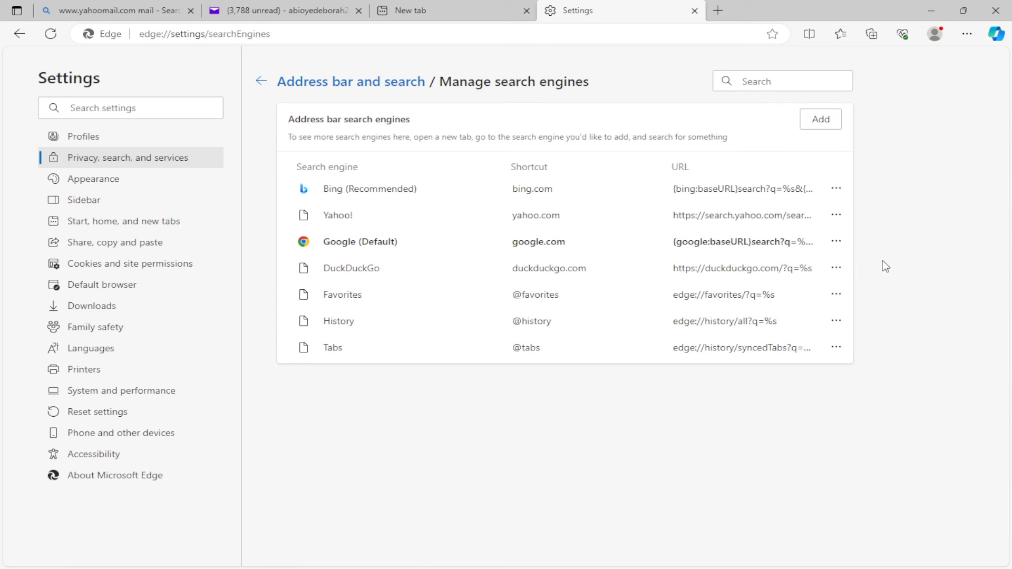